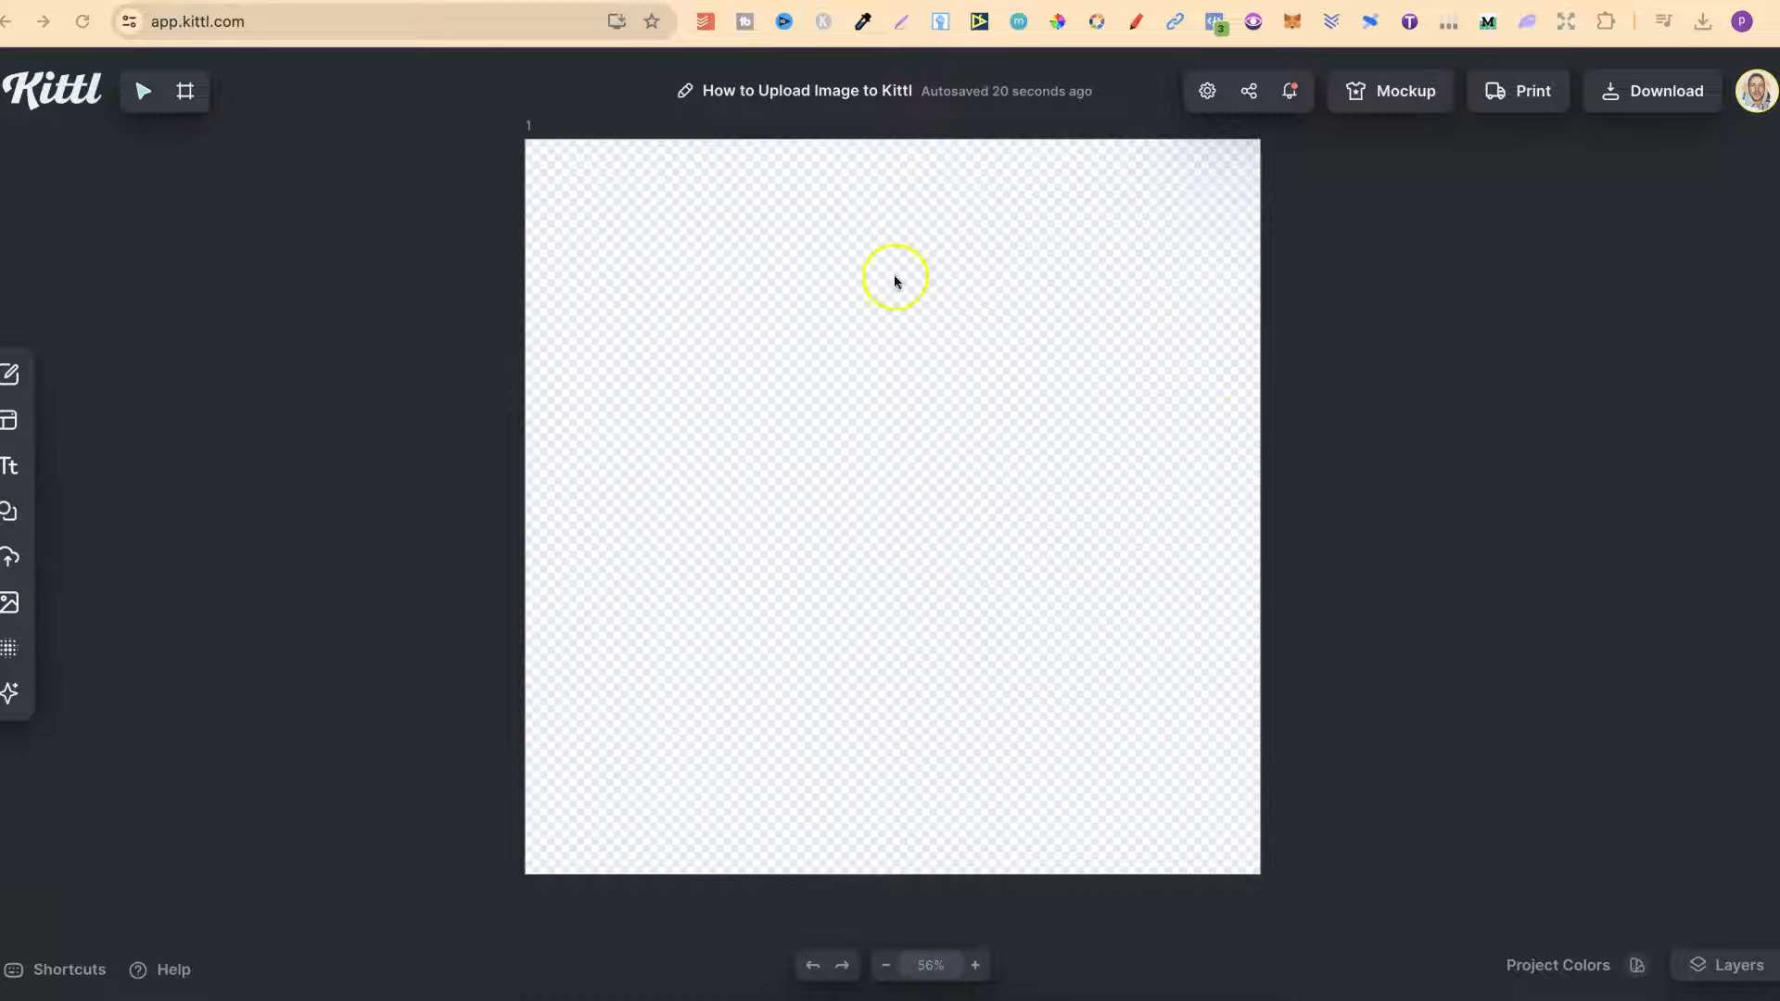
mouse_move(1146, 429)
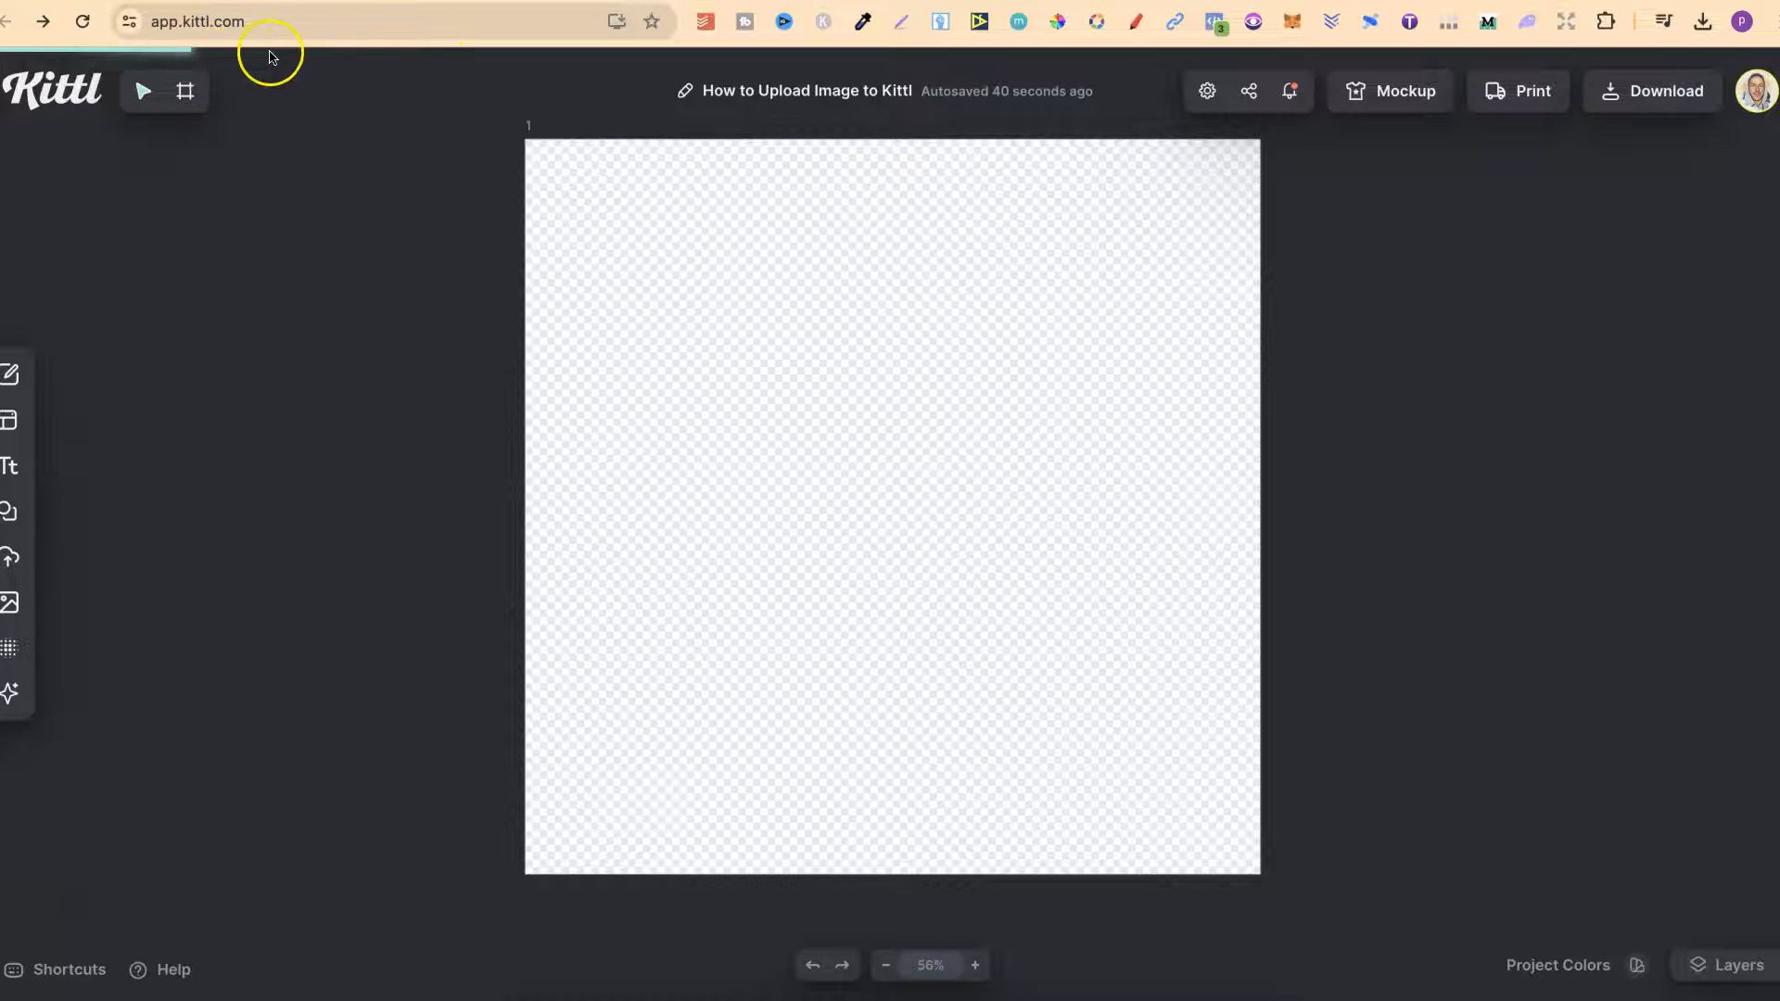
mouse_move(748, 400)
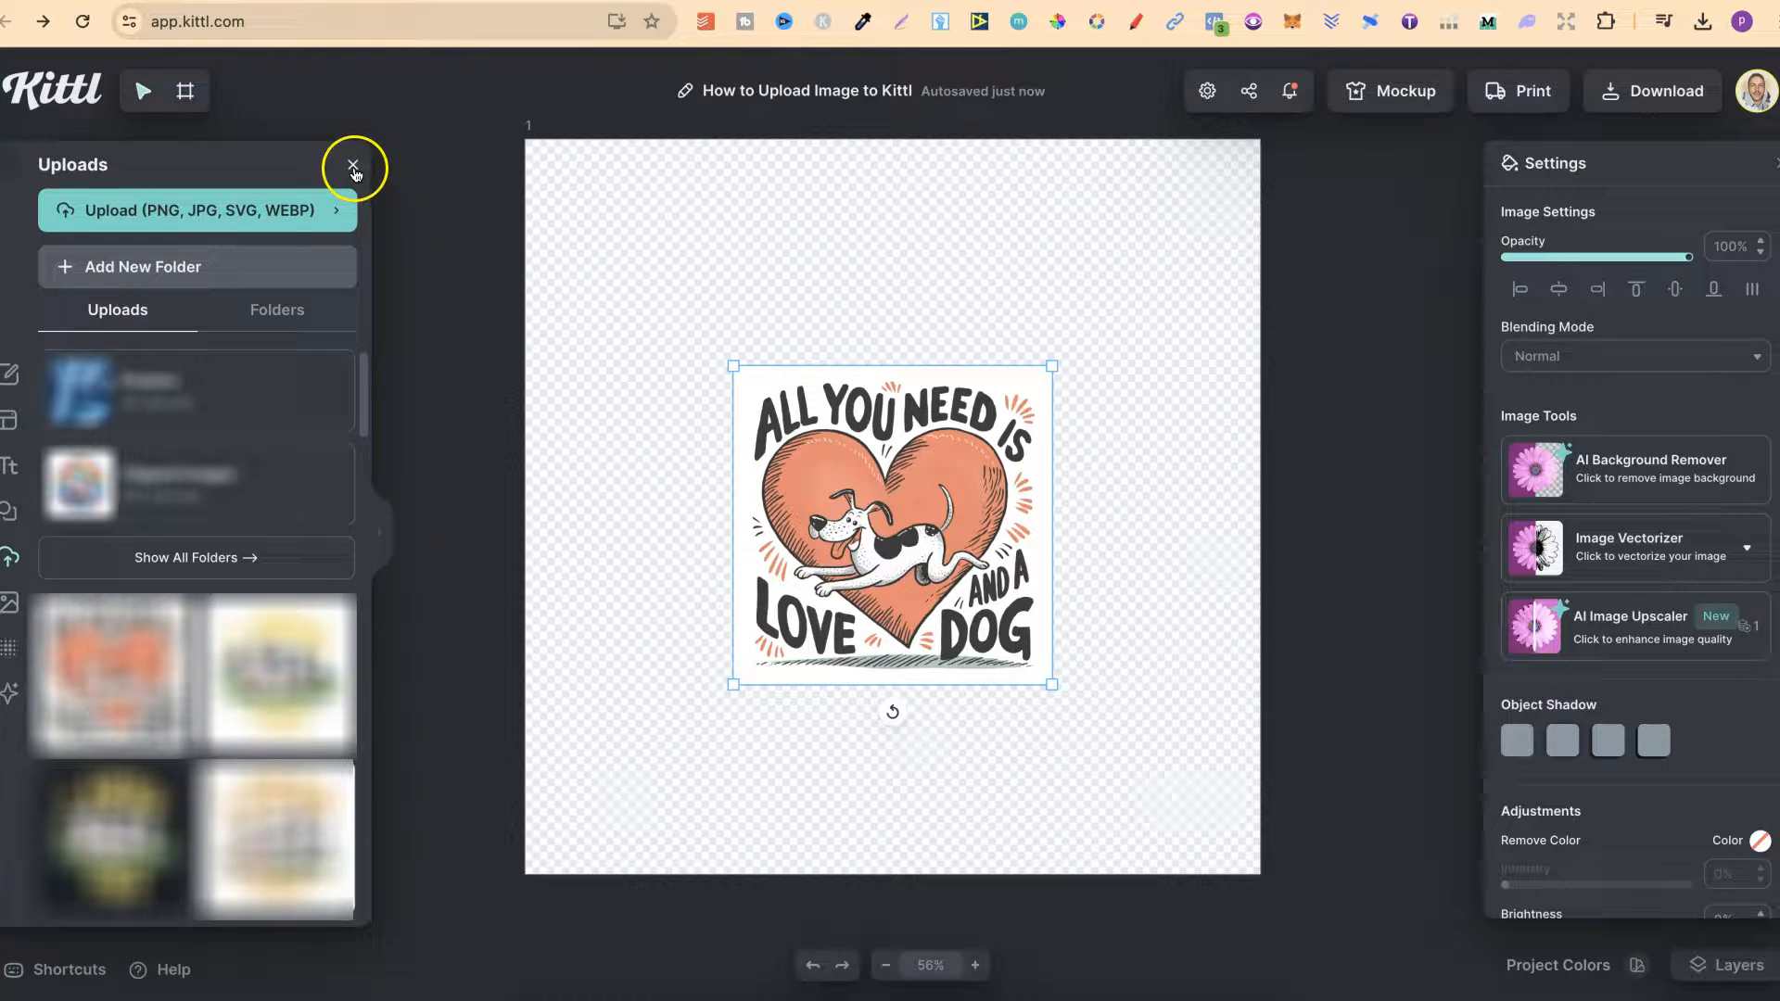
Step: Confirm the dog-and-heart illustration appears in the Uploads library, then clear the panels leaving it alone on the canvas
click(352, 165)
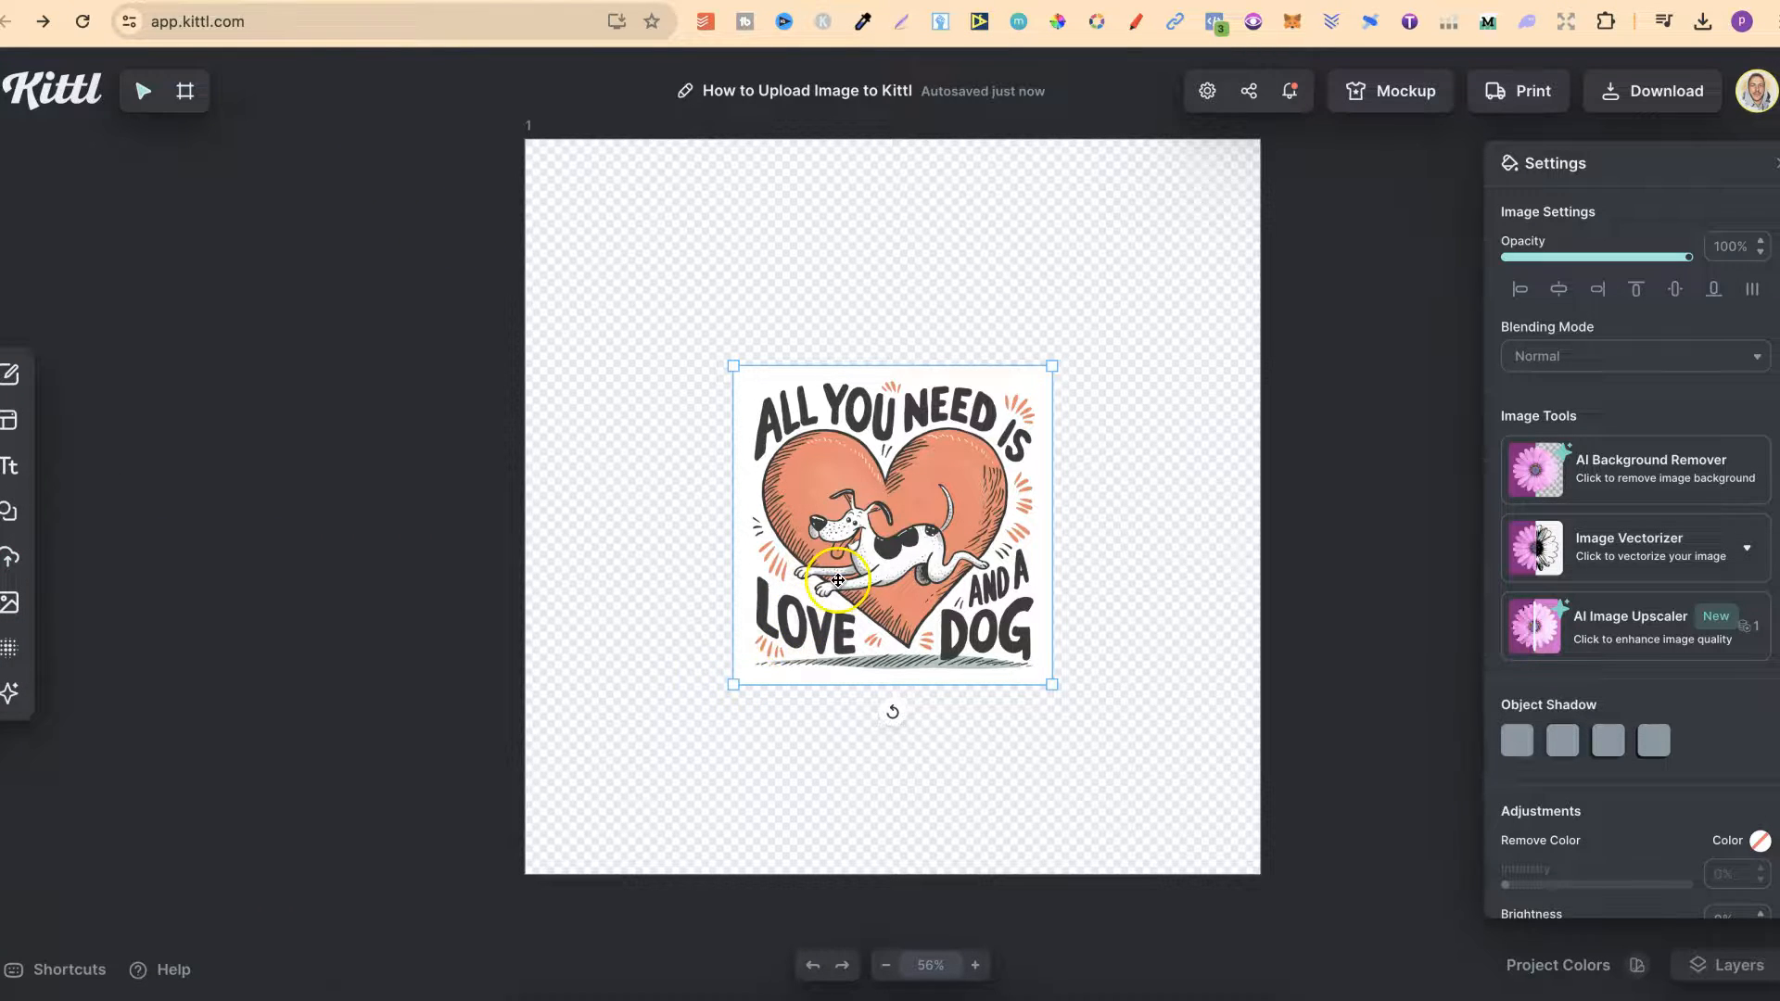
click(11, 562)
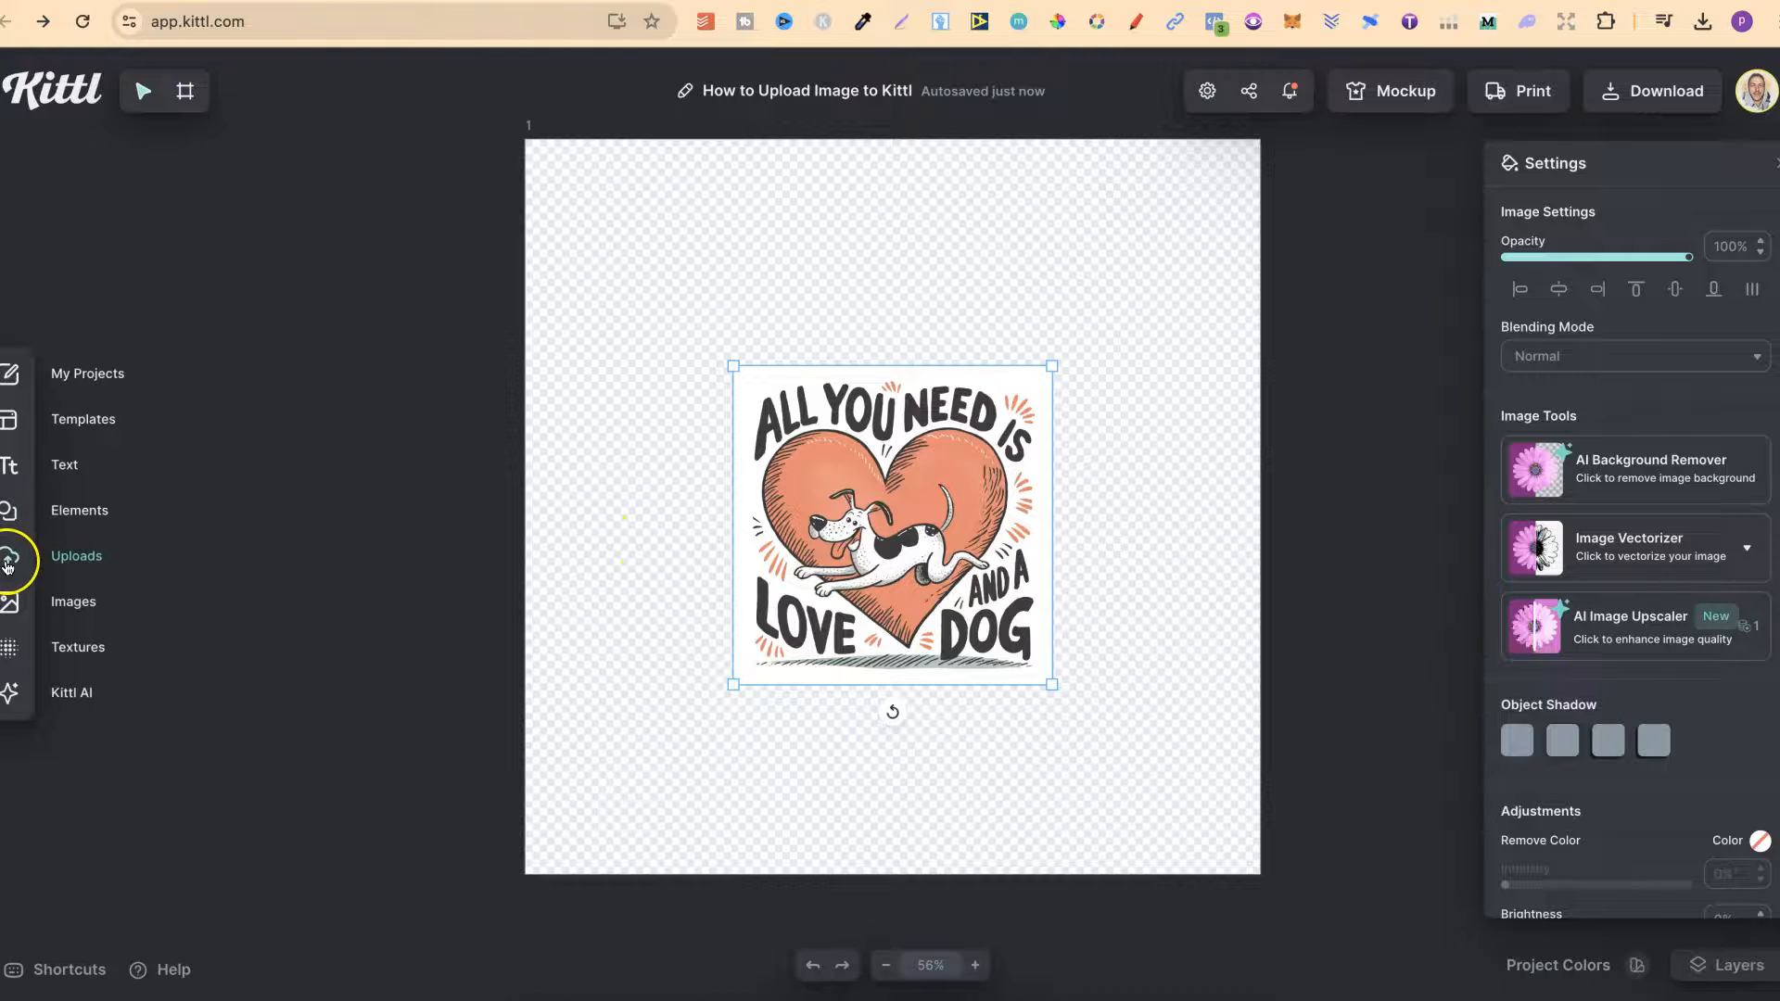
click(13, 559)
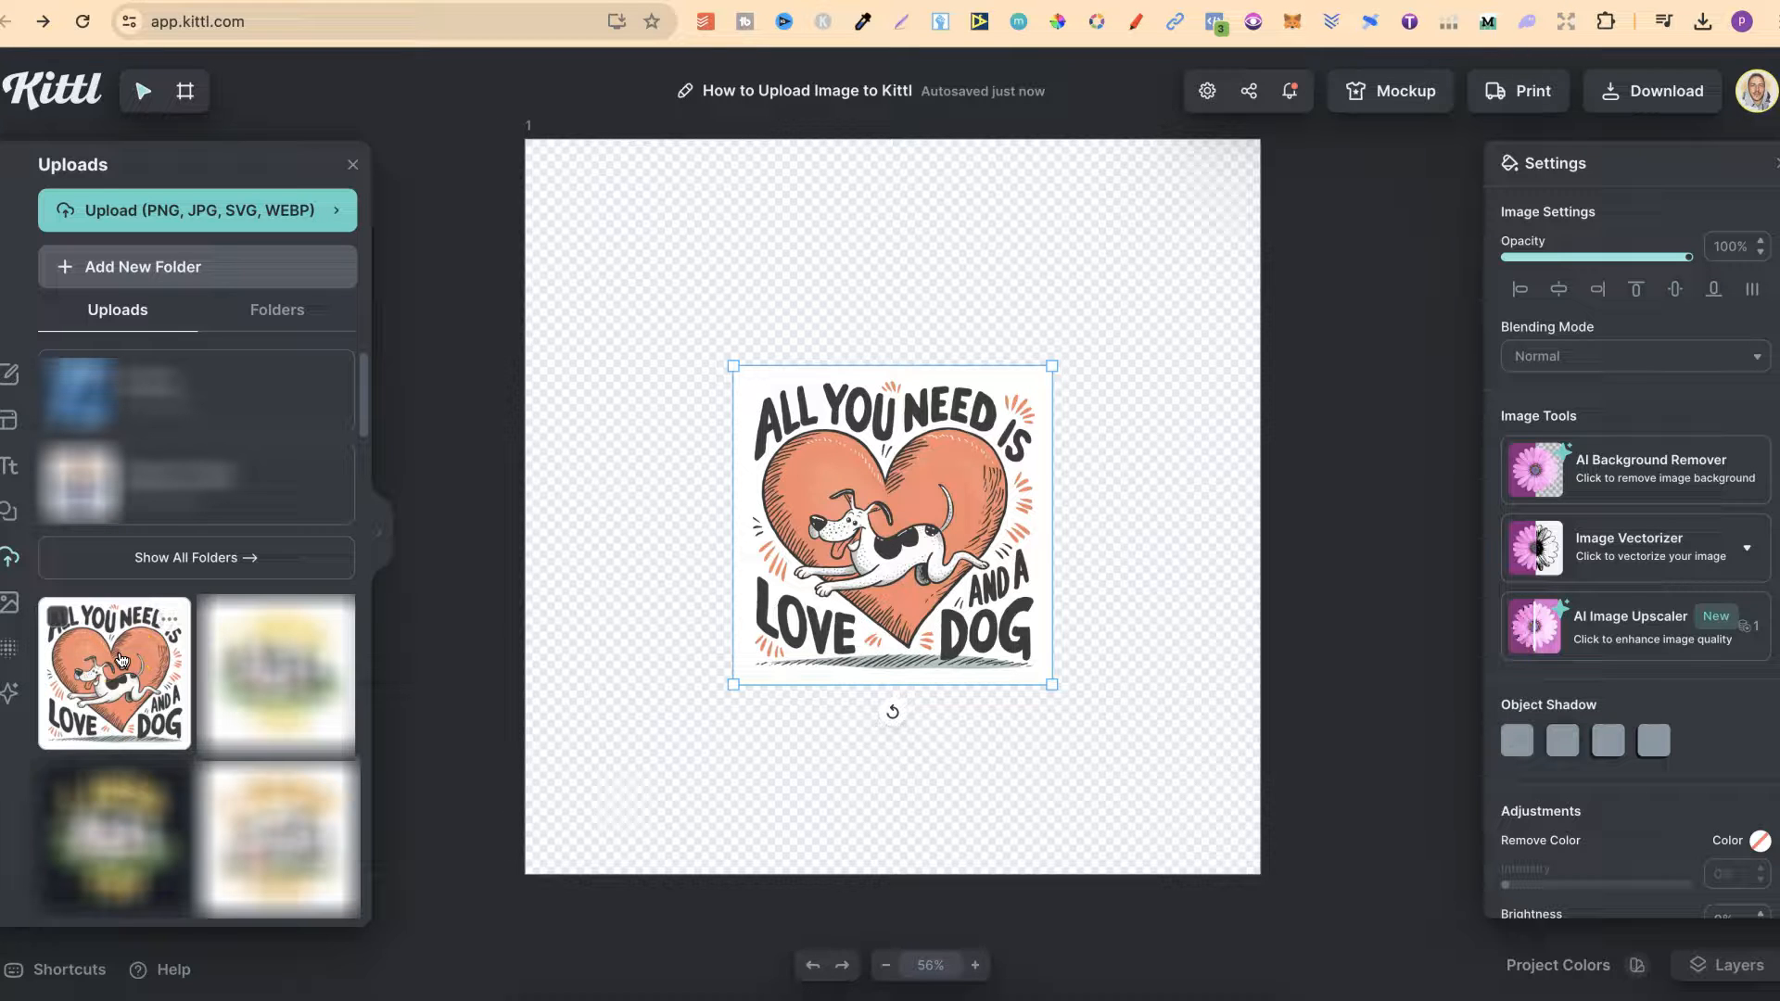
click(1325, 472)
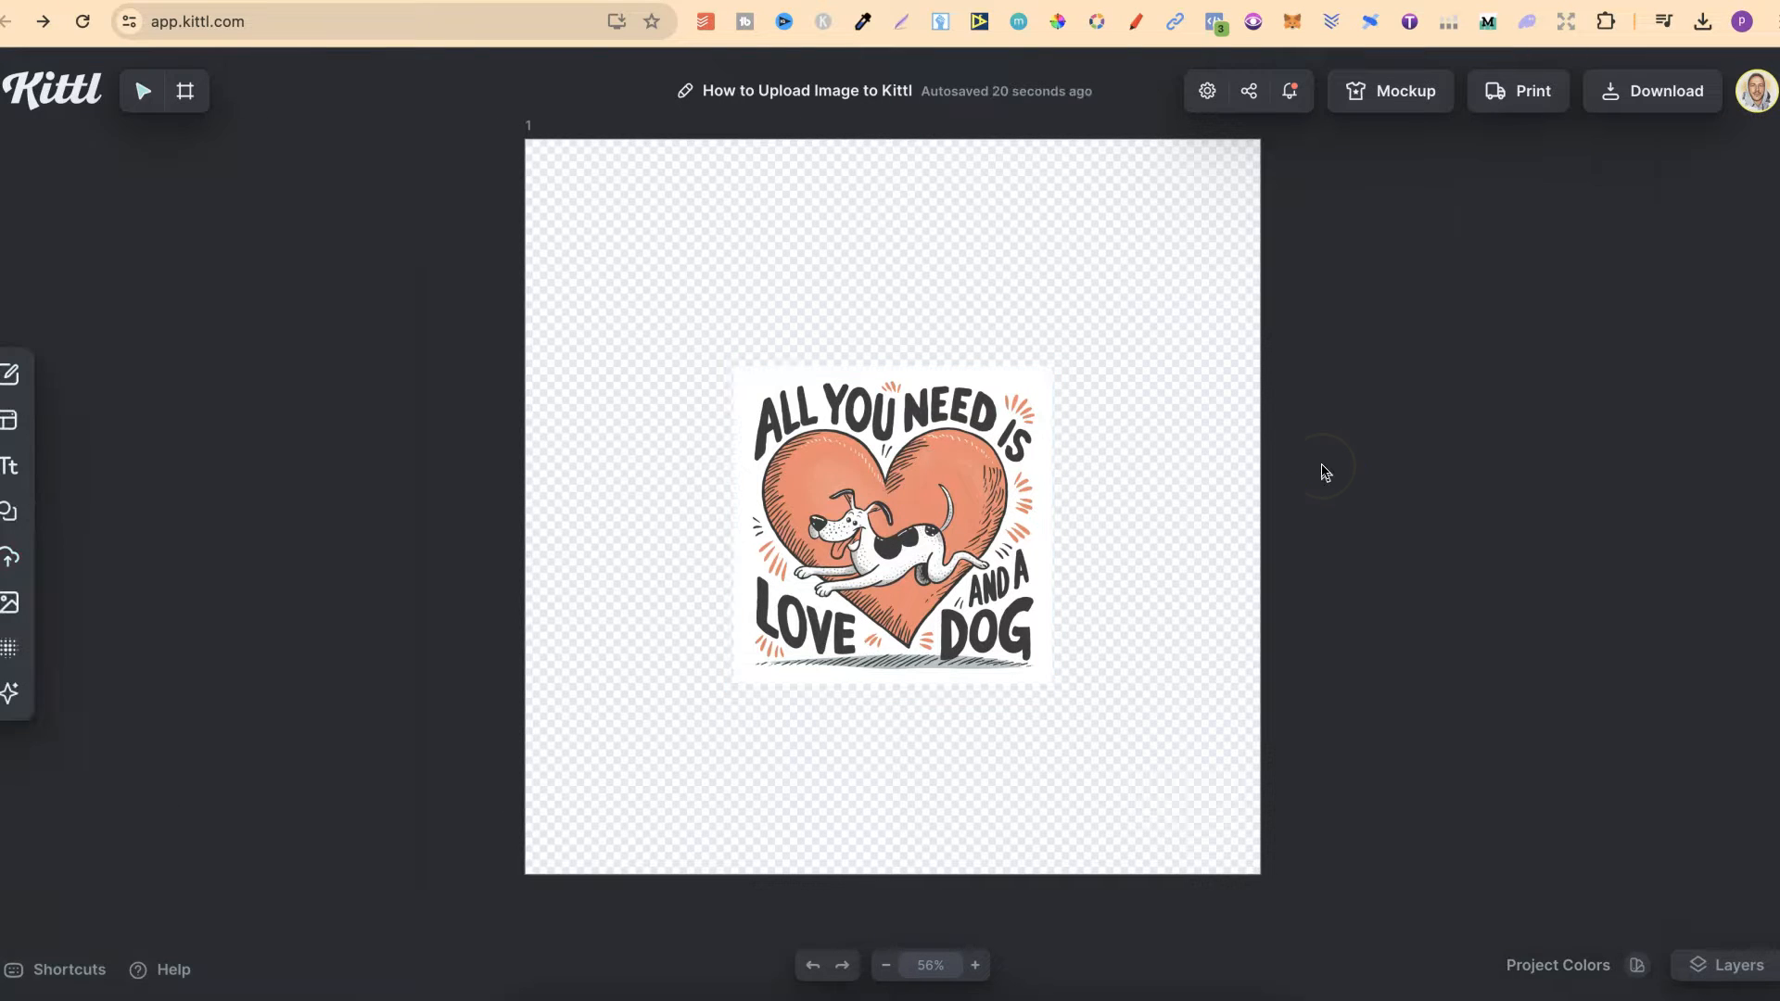